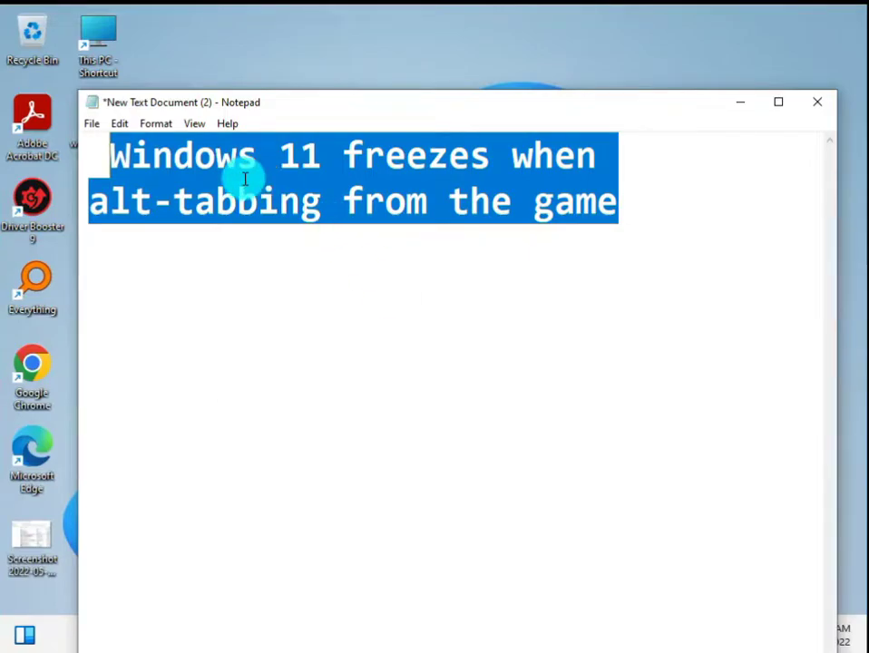
mouse_move(253, 225)
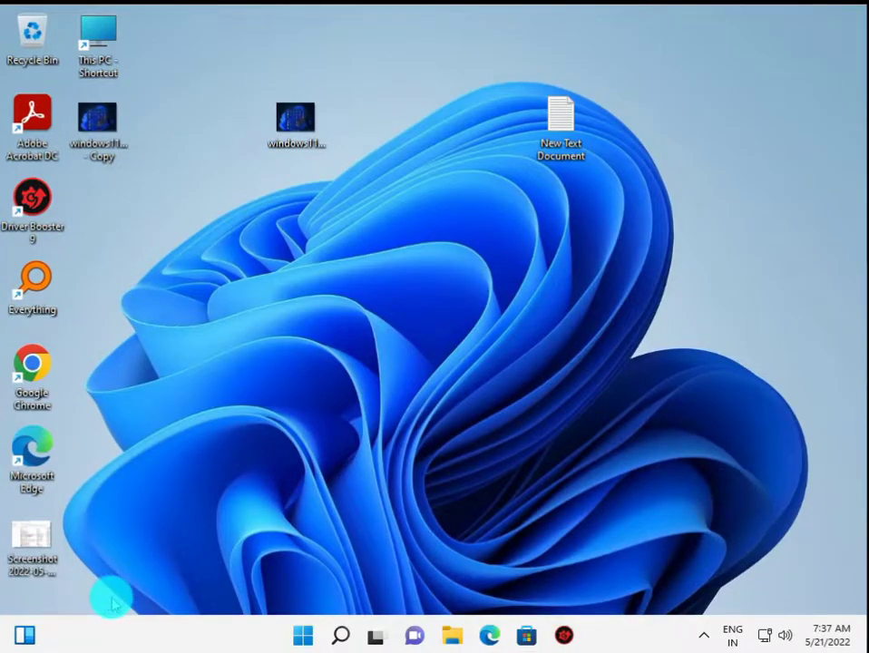
mouse_move(301, 635)
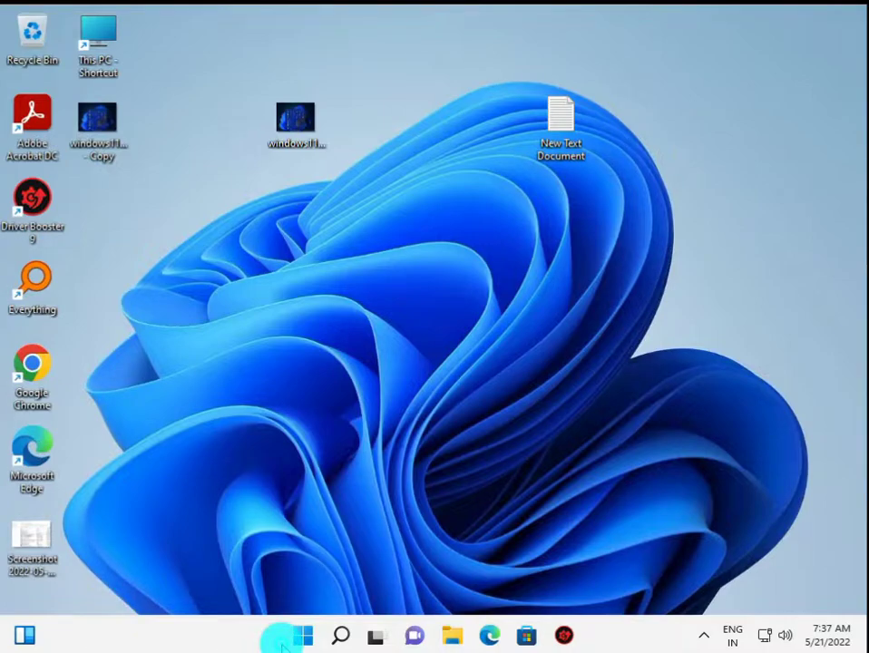
Search Start for cmd and run Command Prompt as administrator.
click(301, 635)
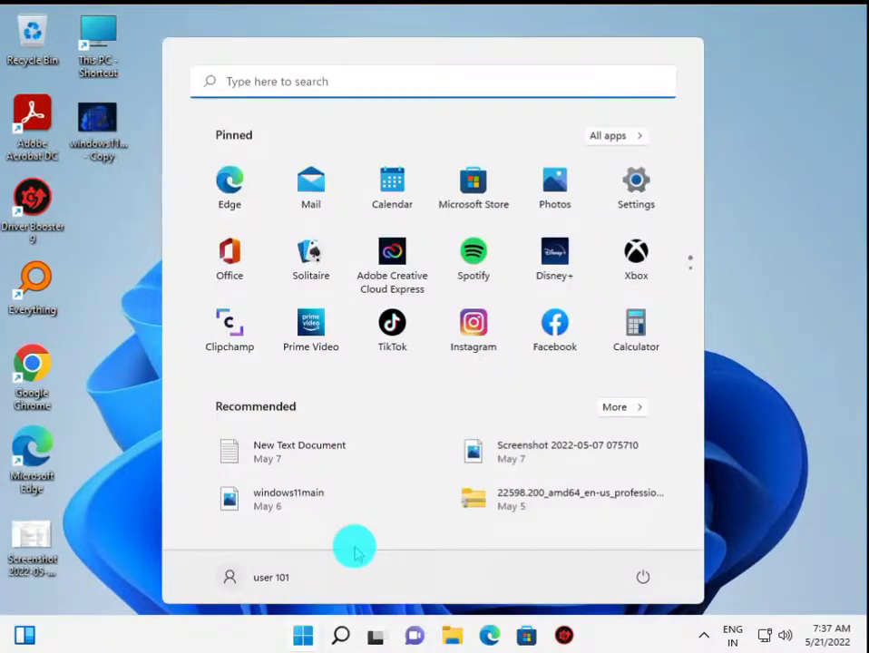
text(cmd)
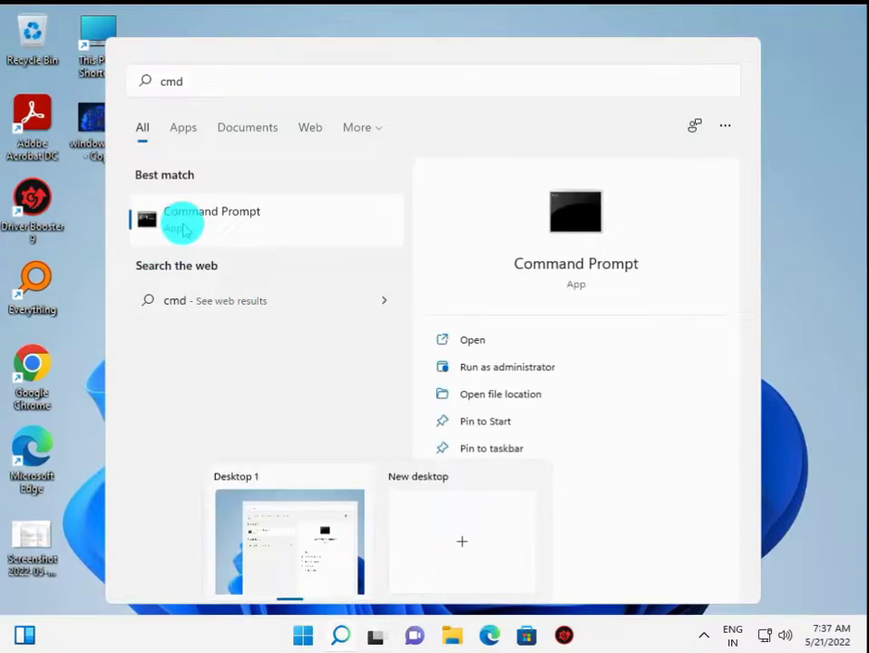
right_click(210, 218)
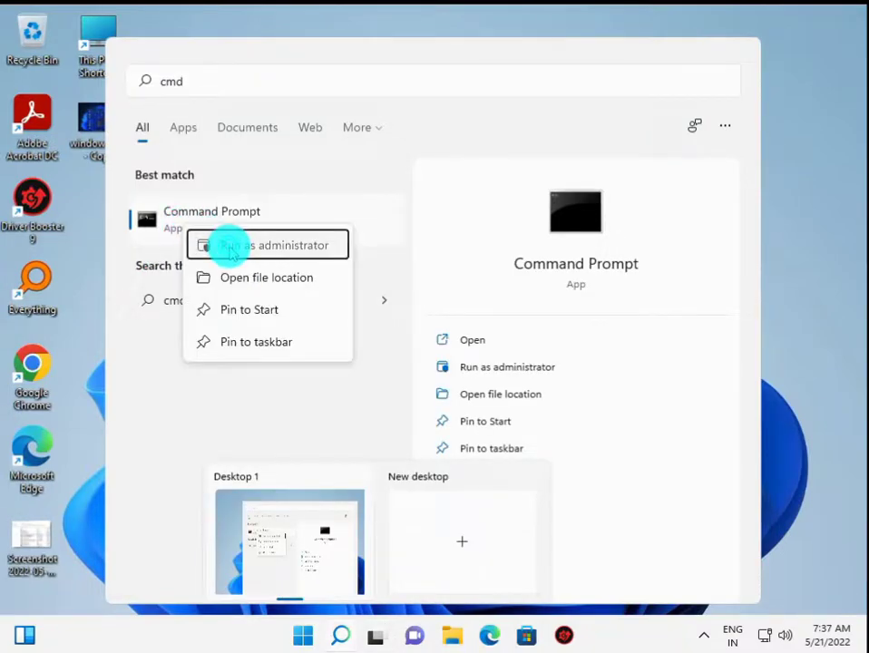
click(274, 245)
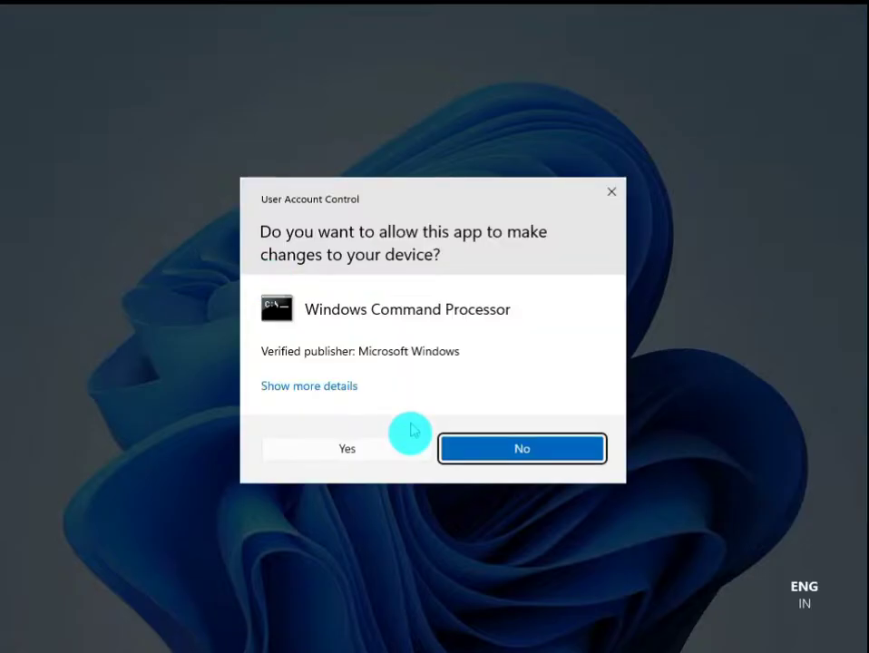
Approve the UAC prompt and run sfc /scannow in the elevated console.
click(346, 447)
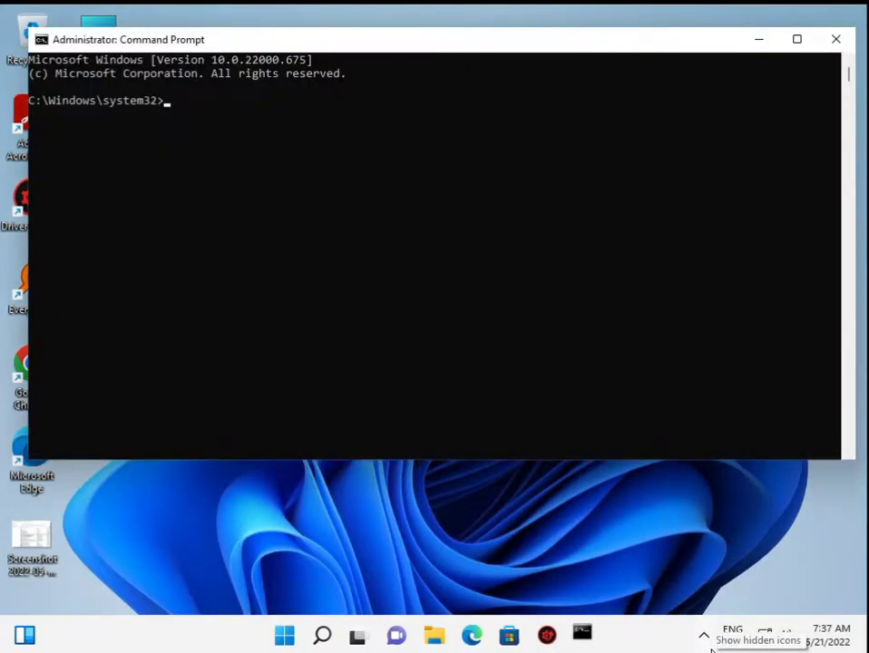
click(254, 308)
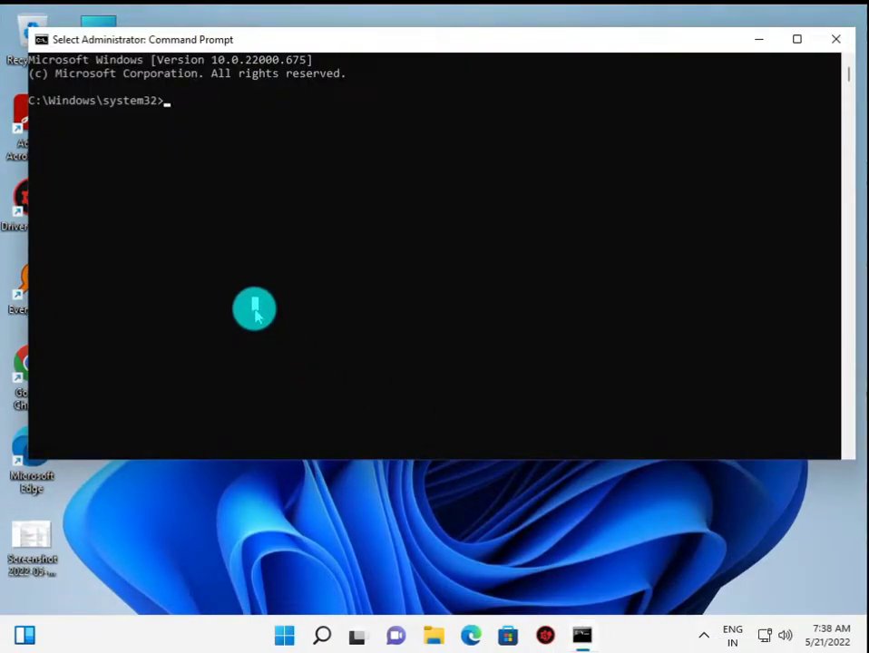
text(sfc)
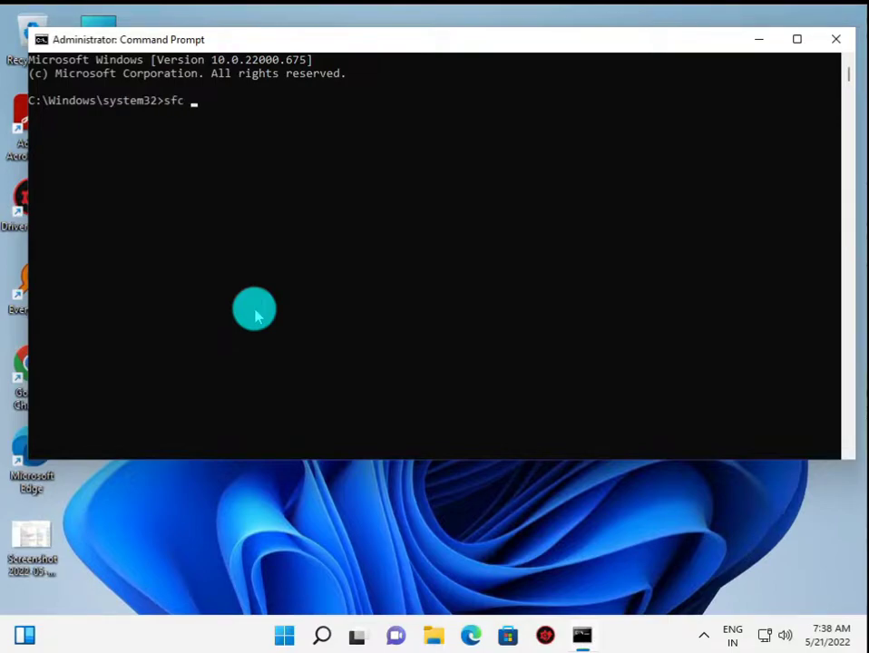
text(/)
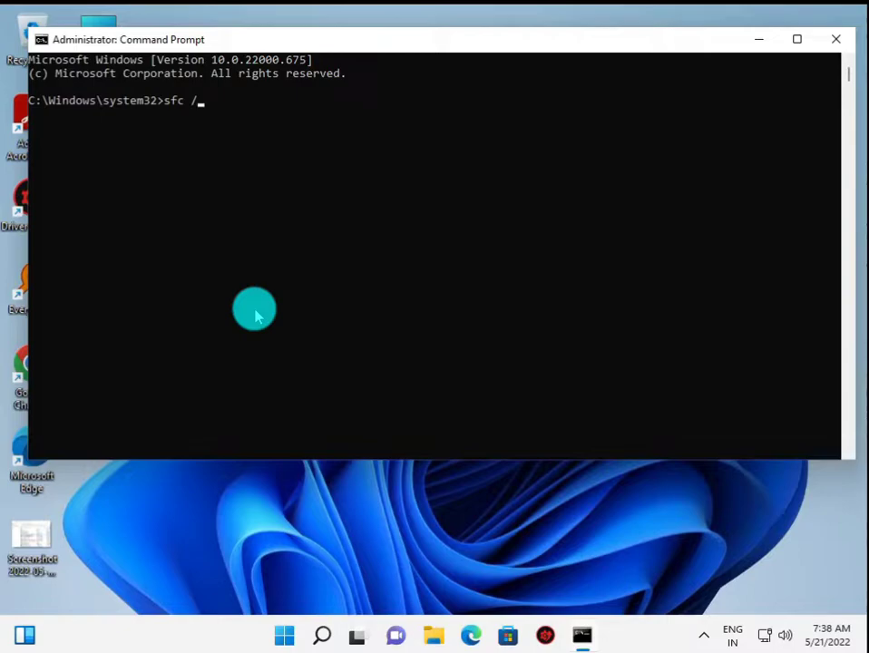
text(sc)
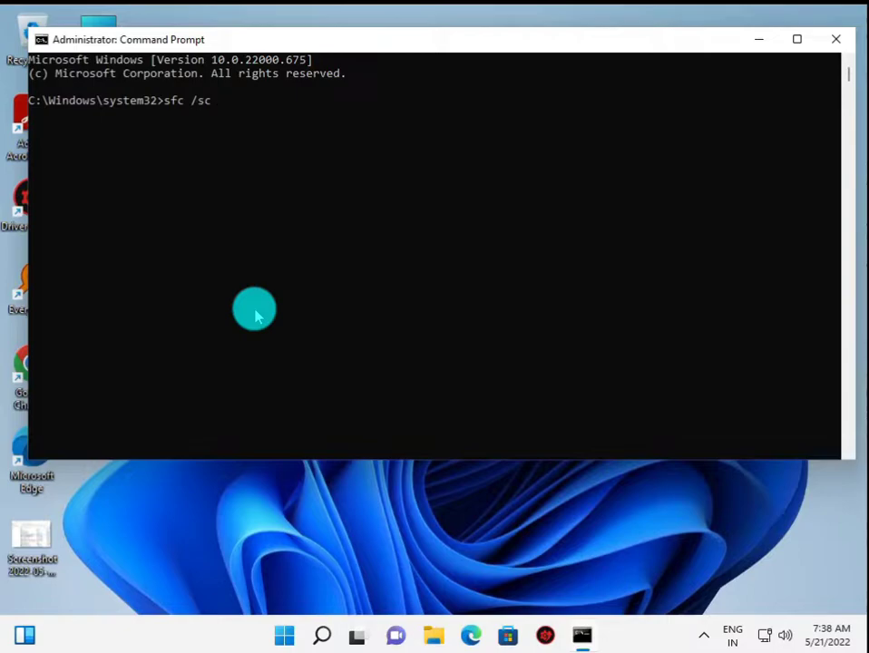
text(anno)
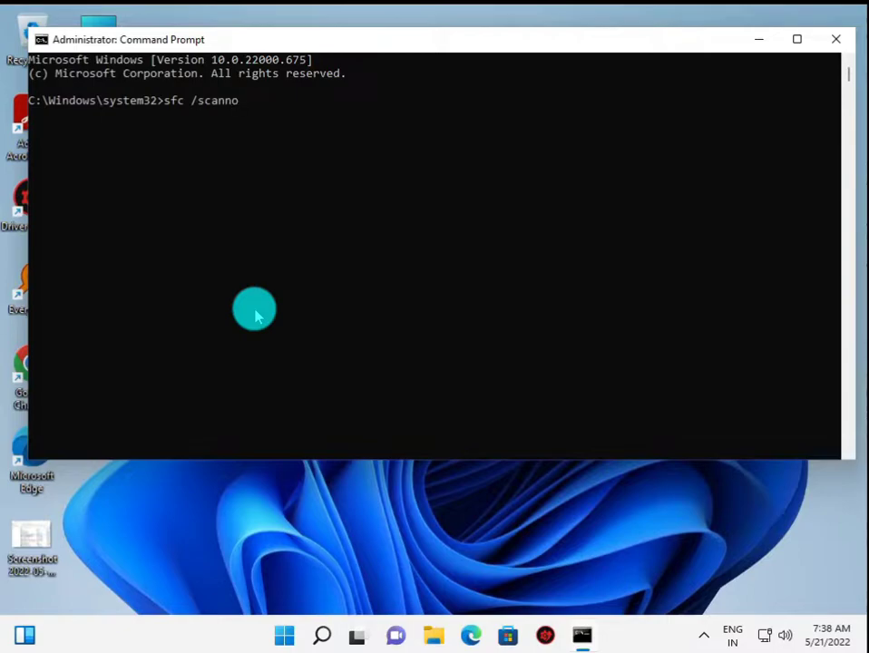
text(w)
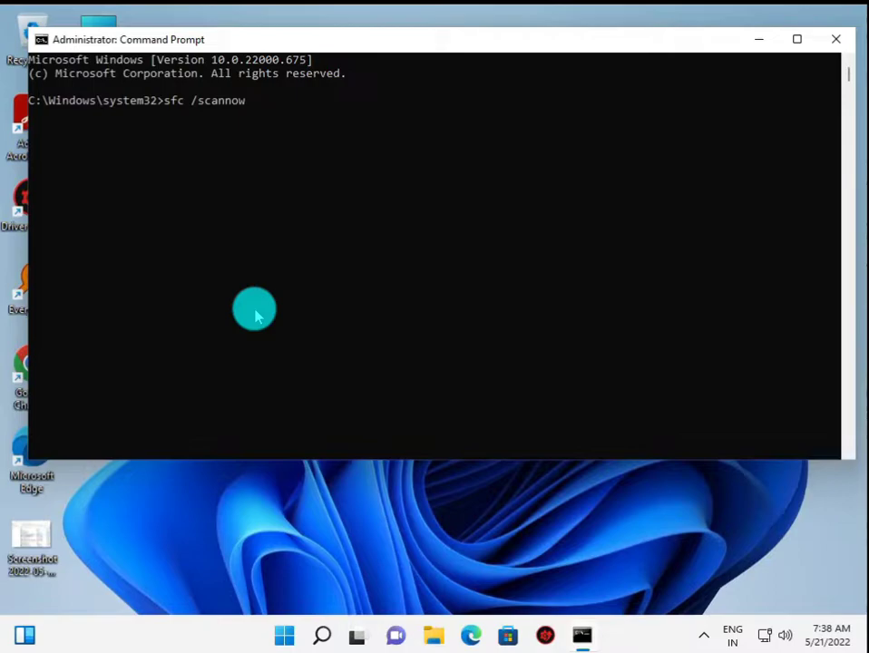
key(Return)
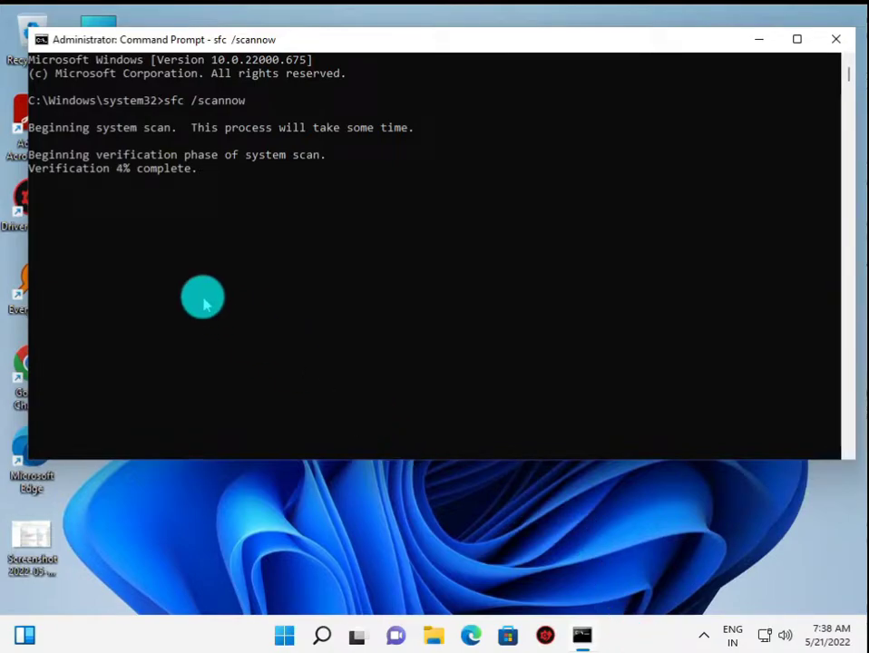
mouse_move(199, 301)
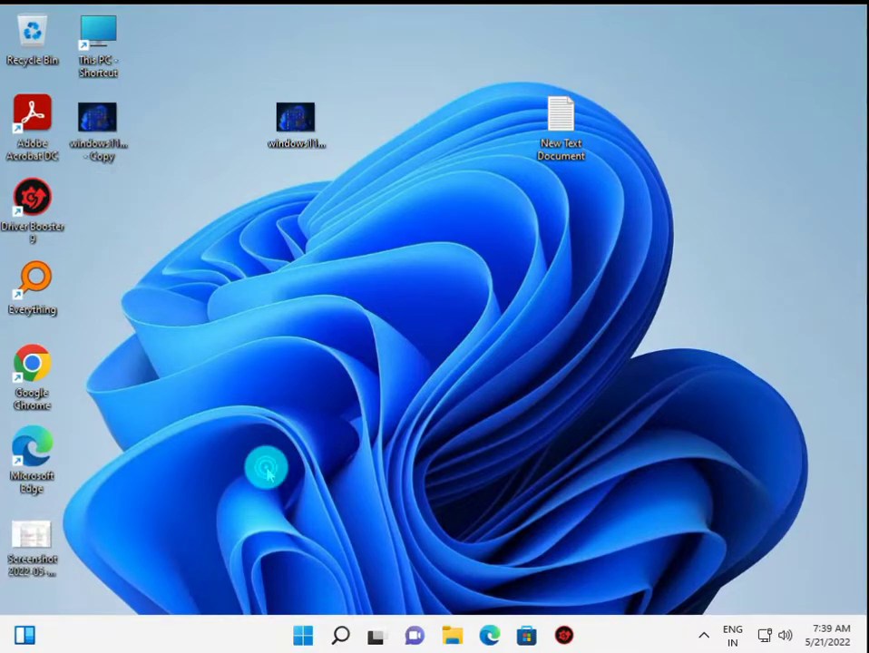
Search Start for rege and launch Registry Editor, approving the UAC prompt.
click(303, 634)
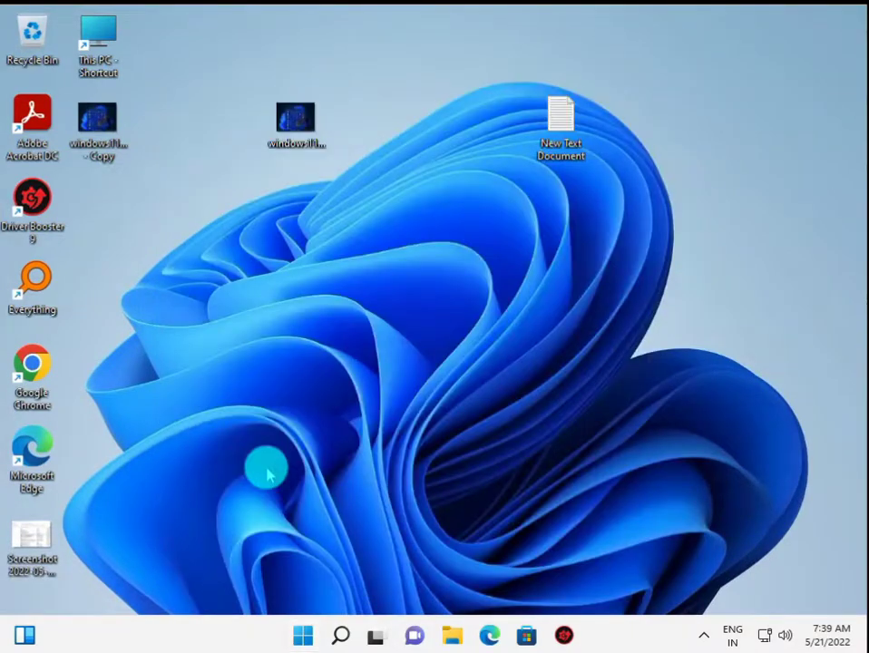
text(rege)
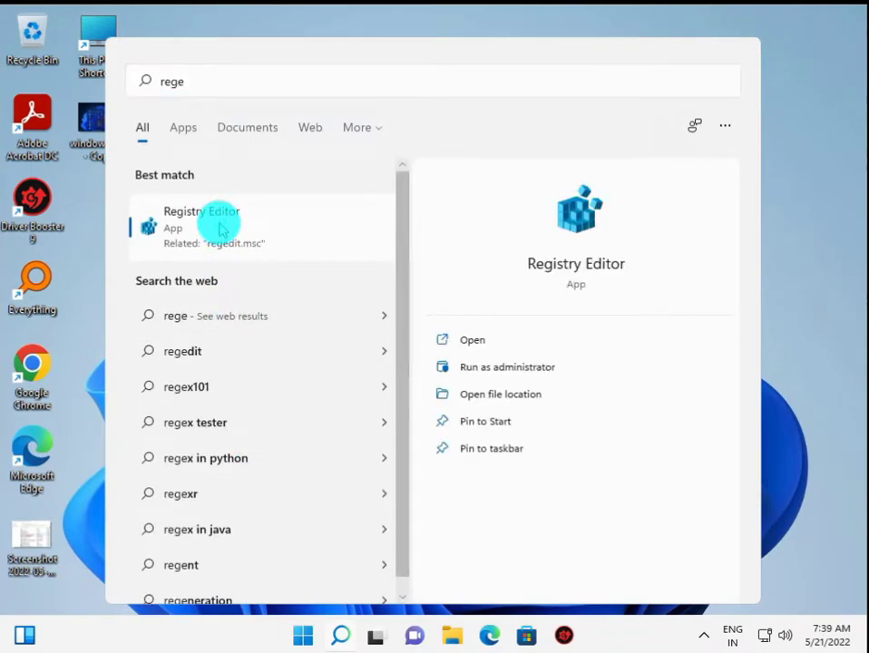
click(506, 366)
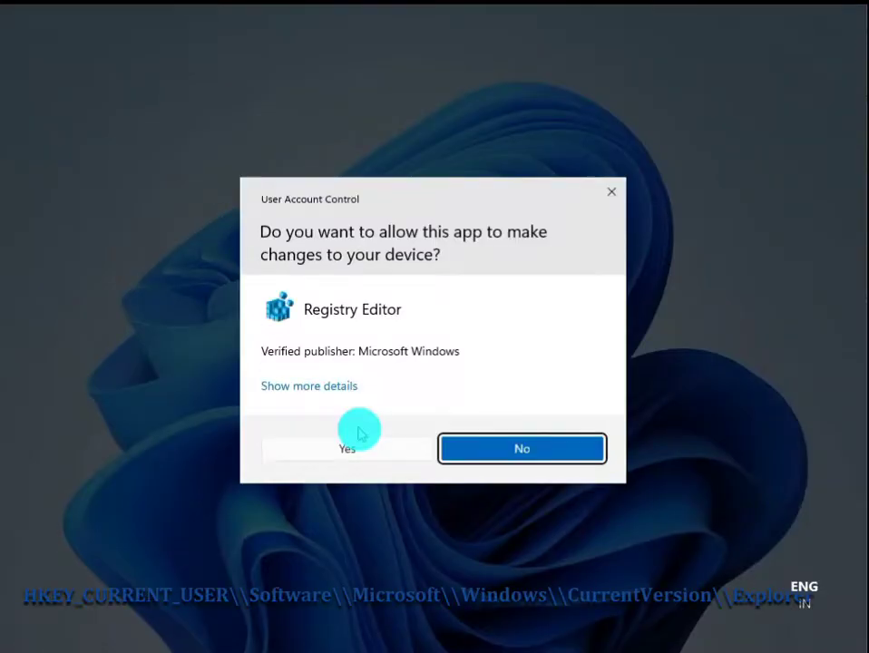
click(348, 448)
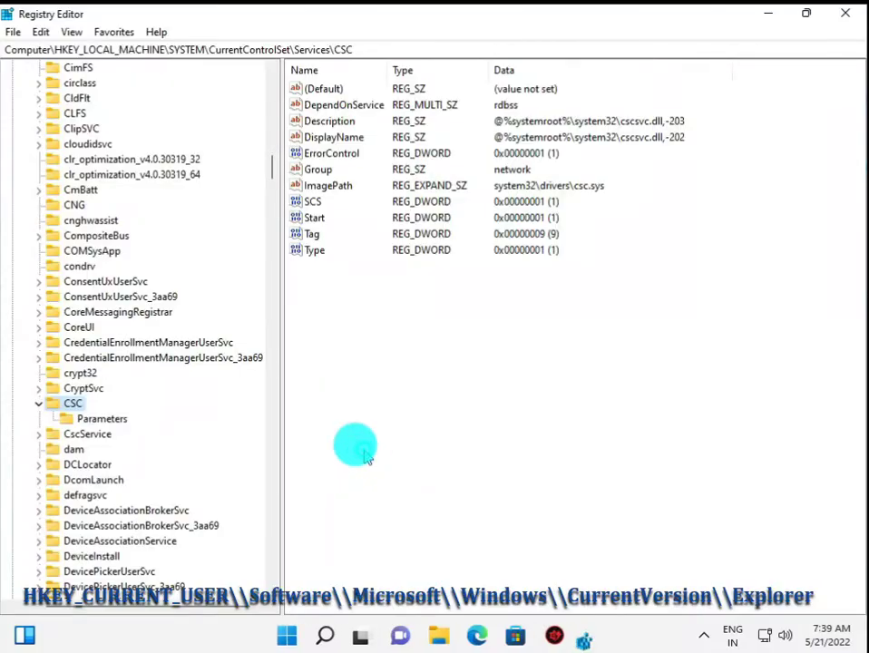
mouse_move(136, 234)
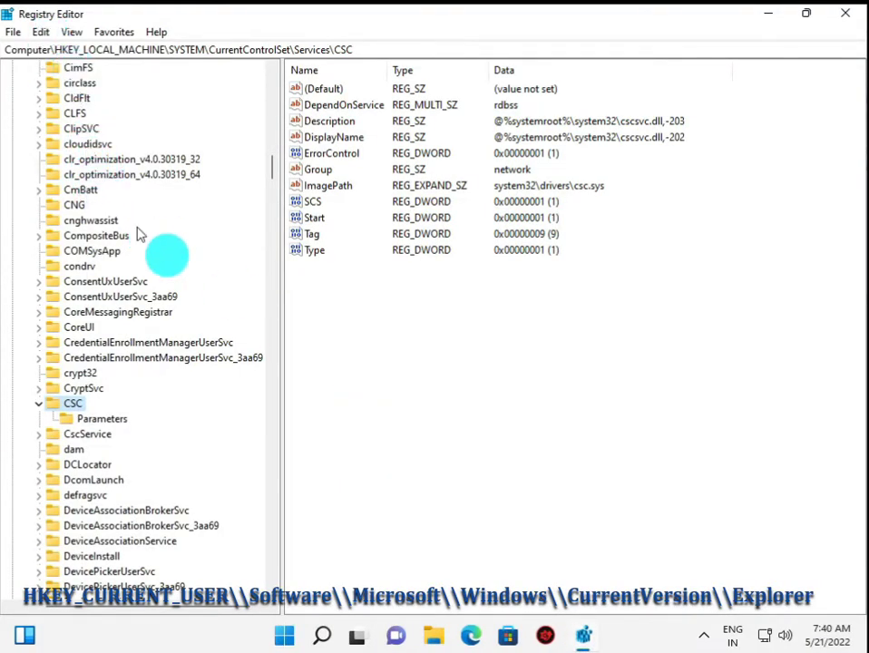
Collapse the HKEY_LOCAL_MACHINE branch back to the root hive list.
scroll(up, 3)
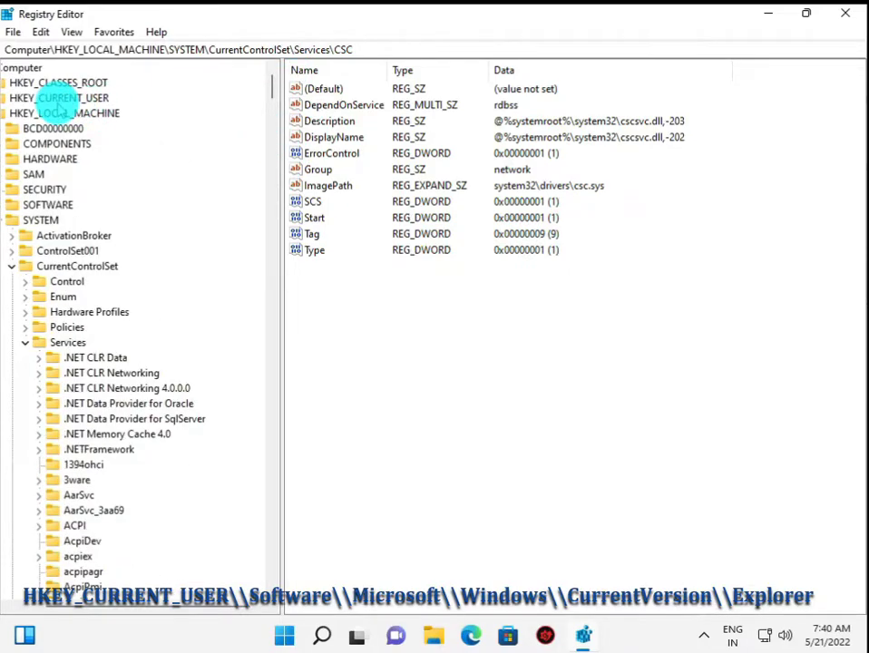
click(63, 113)
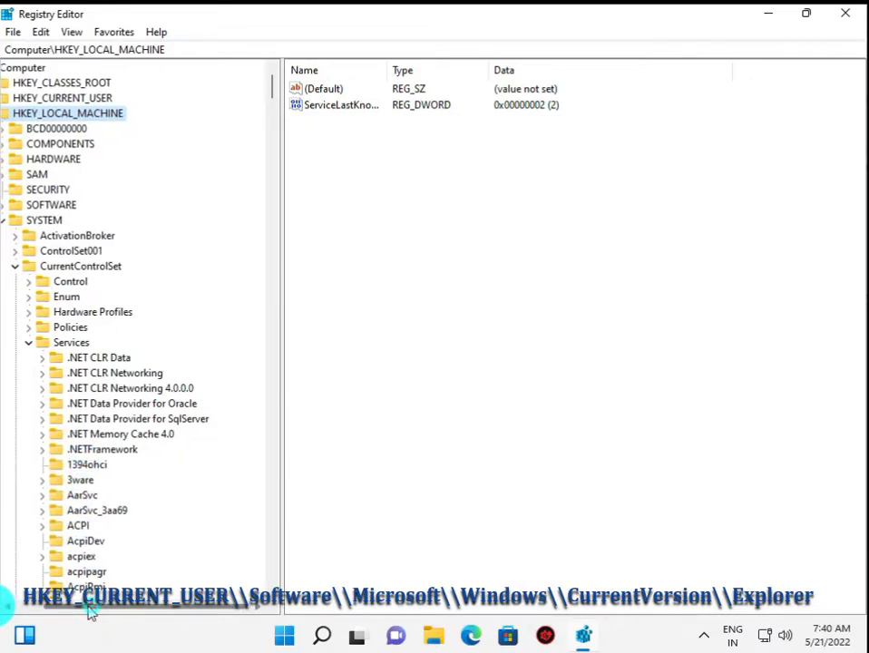
click(22, 112)
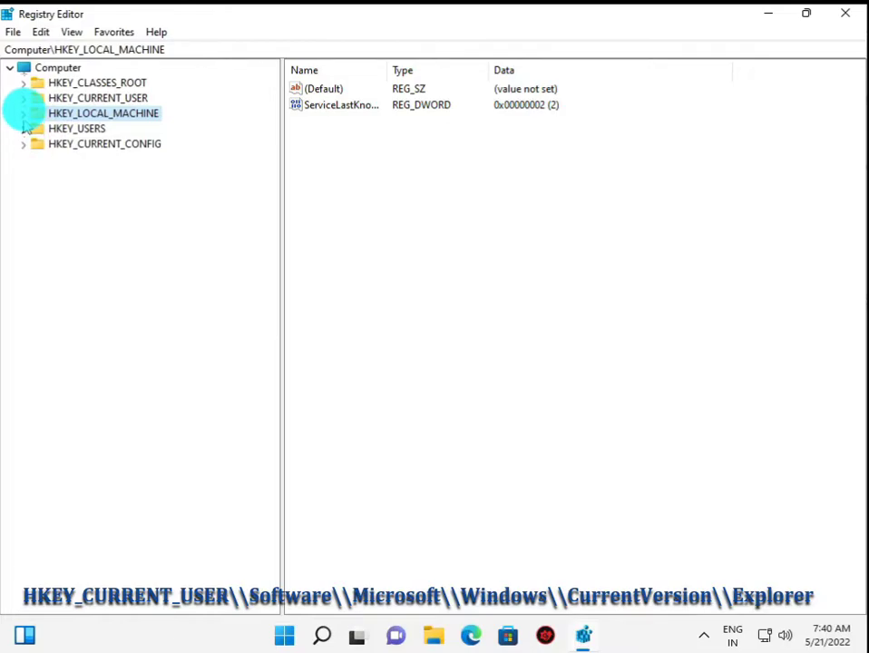
Expand HKEY_CURRENT_USER > Software > Microsoft > Windows > CurrentVersion to reach Explorer.
click(26, 98)
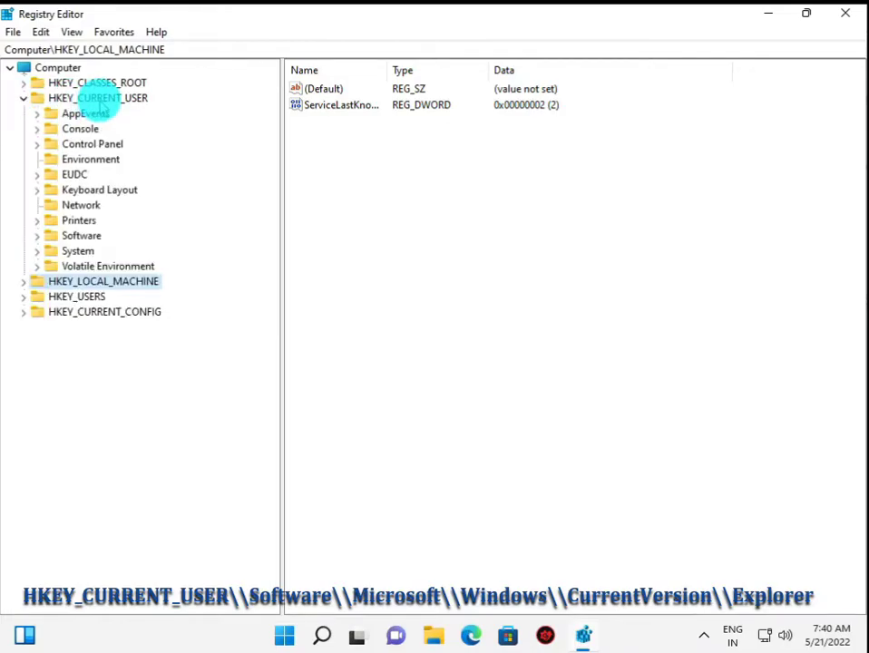
mouse_move(37, 226)
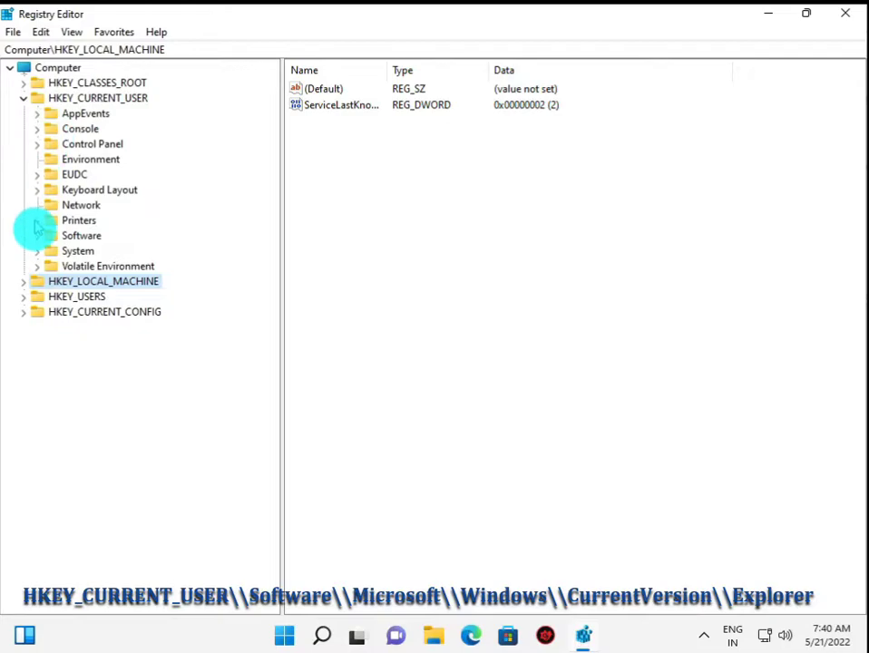
click(38, 236)
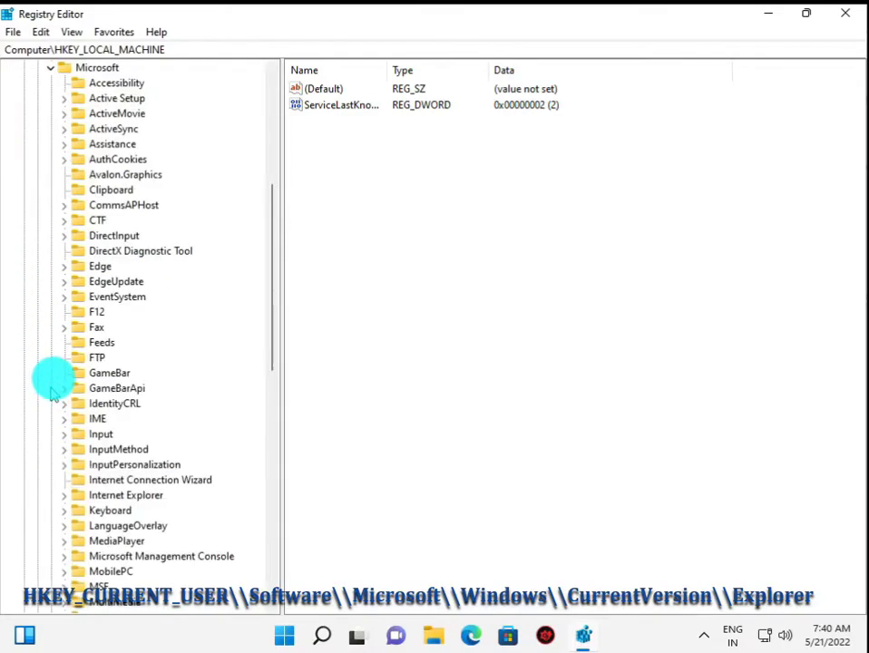
mouse_move(127, 602)
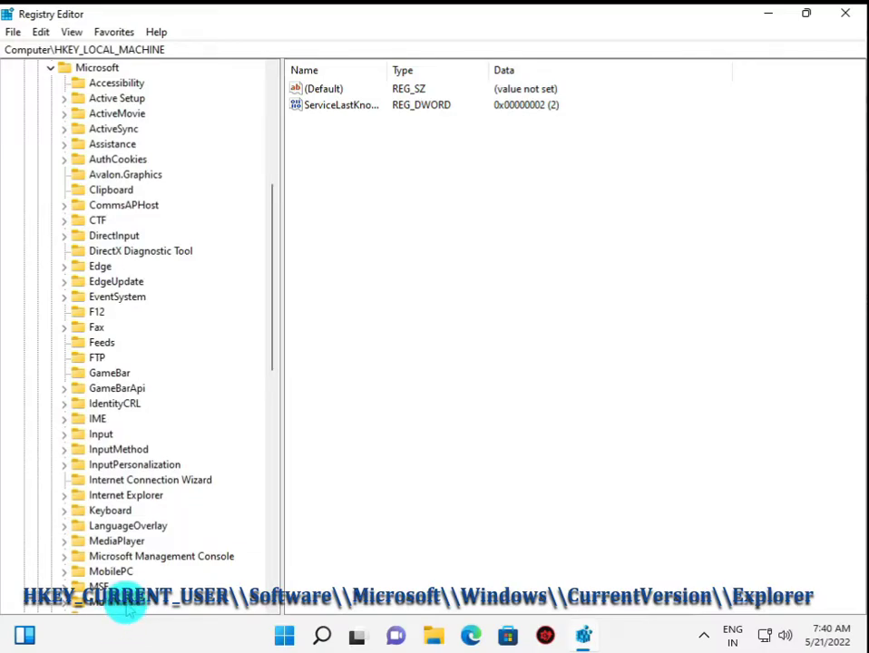
scroll(down, 3)
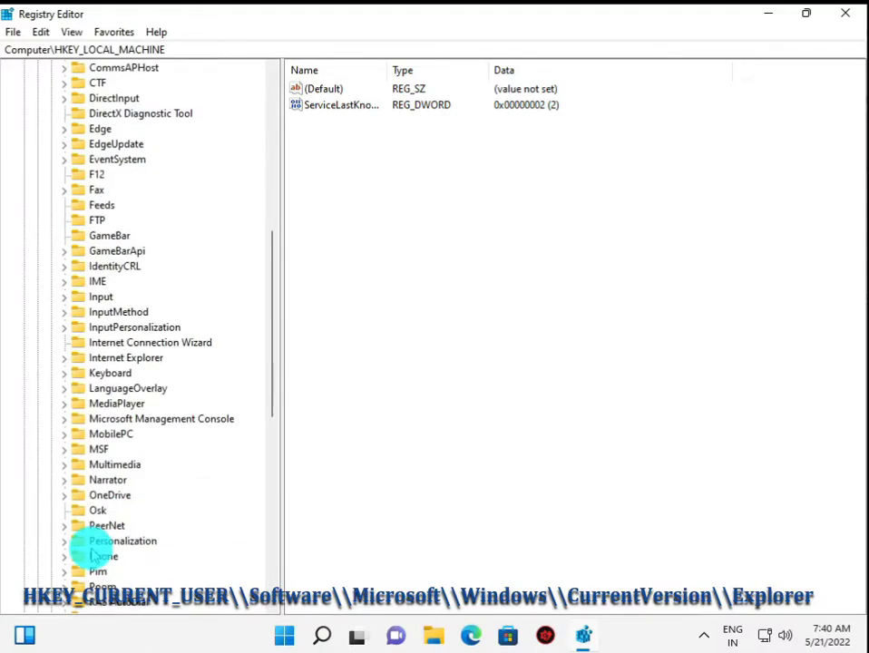
scroll(down, 3)
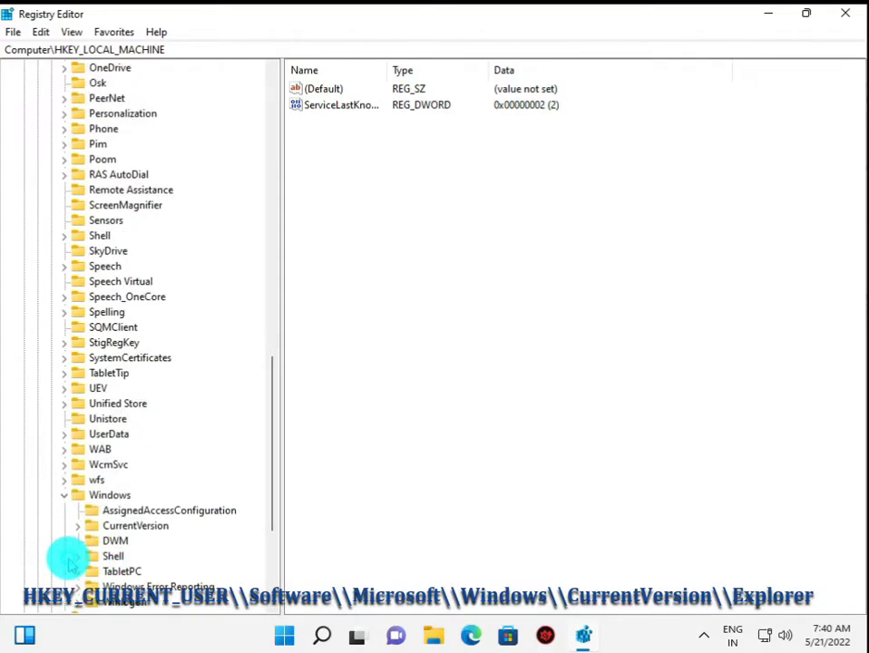
scroll(down, 3)
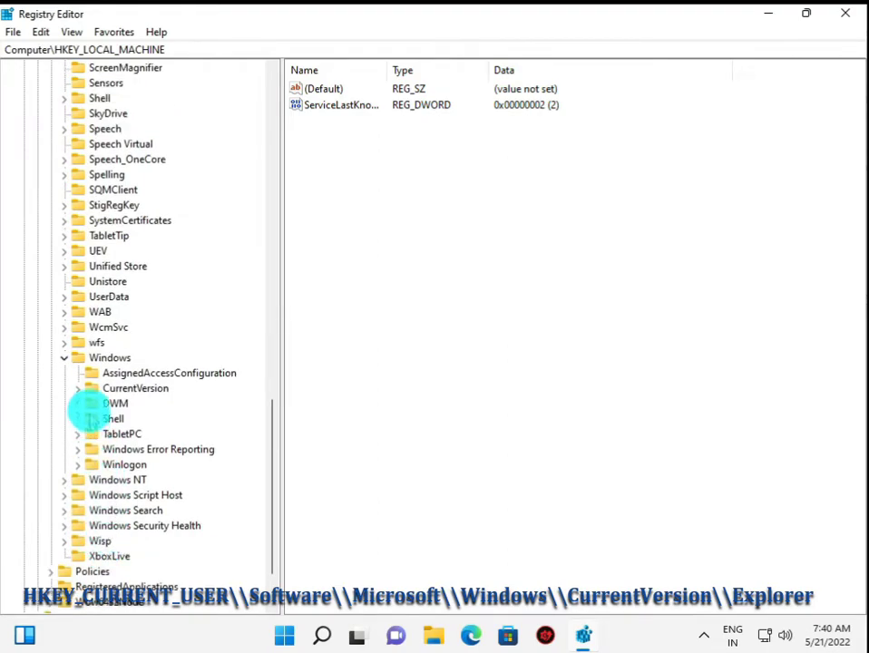
click(76, 388)
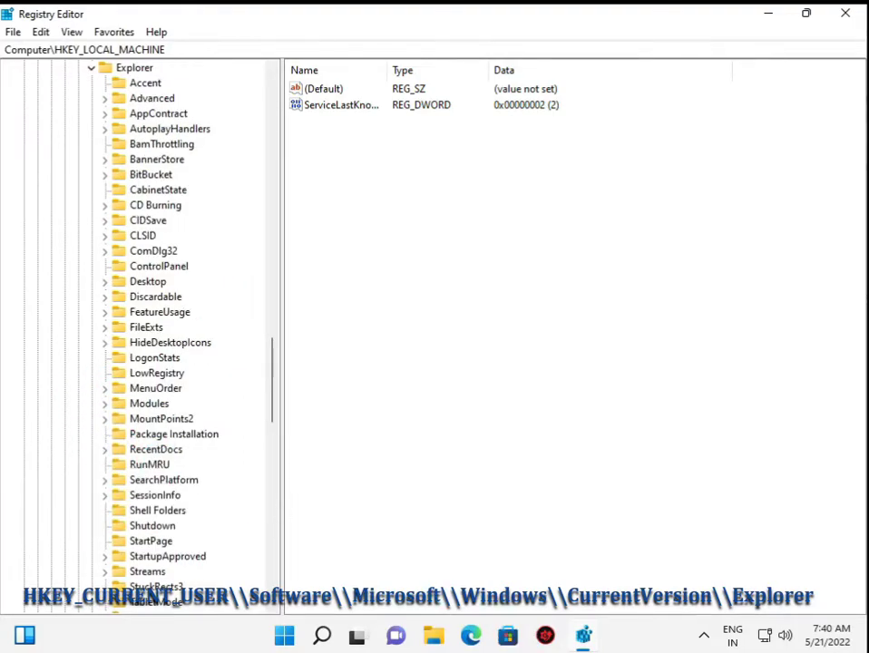
Create a new DWORD (32-bit) value named AltTabsettings in the Explorer key.
right_click(373, 243)
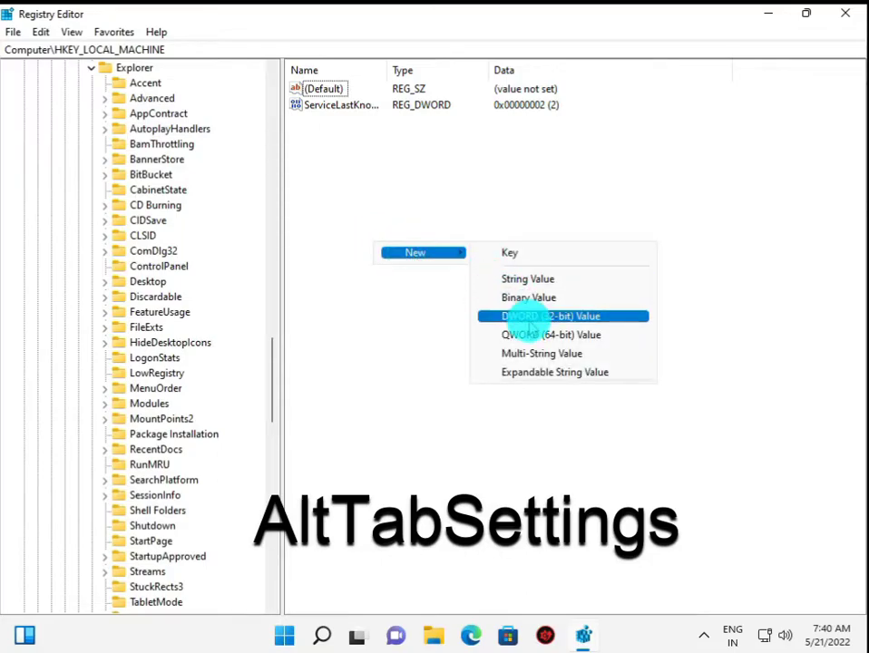
click(563, 316)
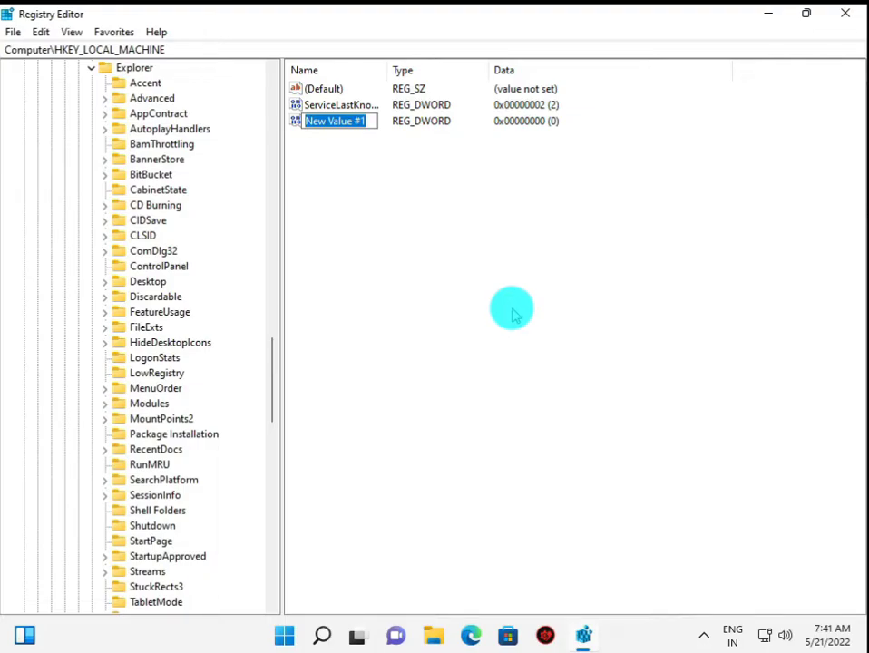
text(AL)
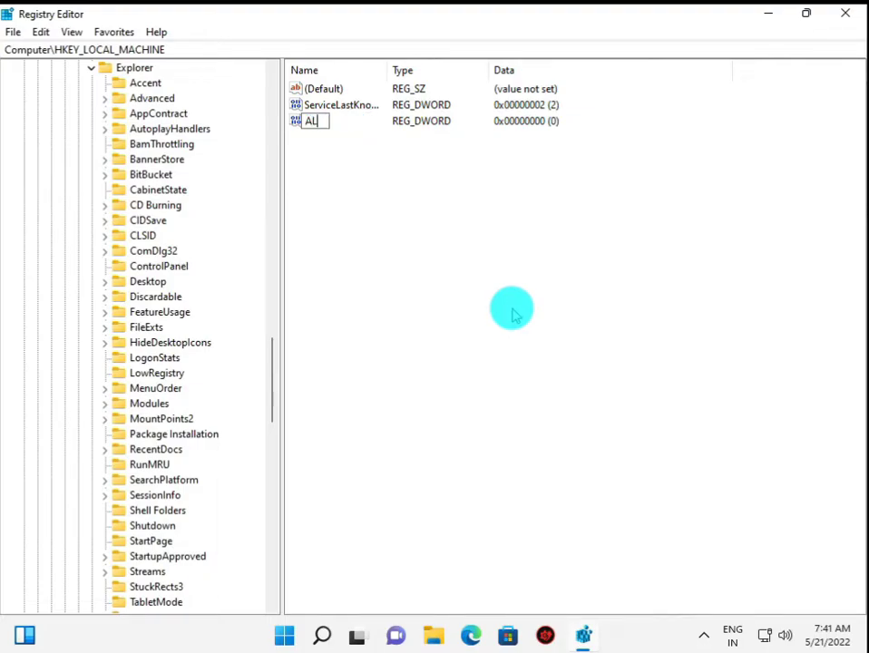
text(T)
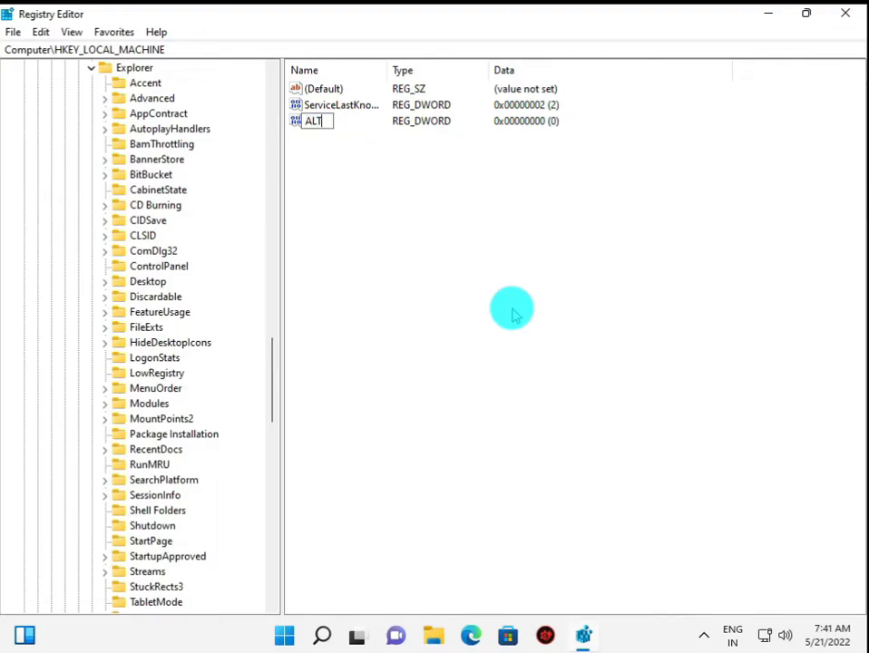
text(Ta)
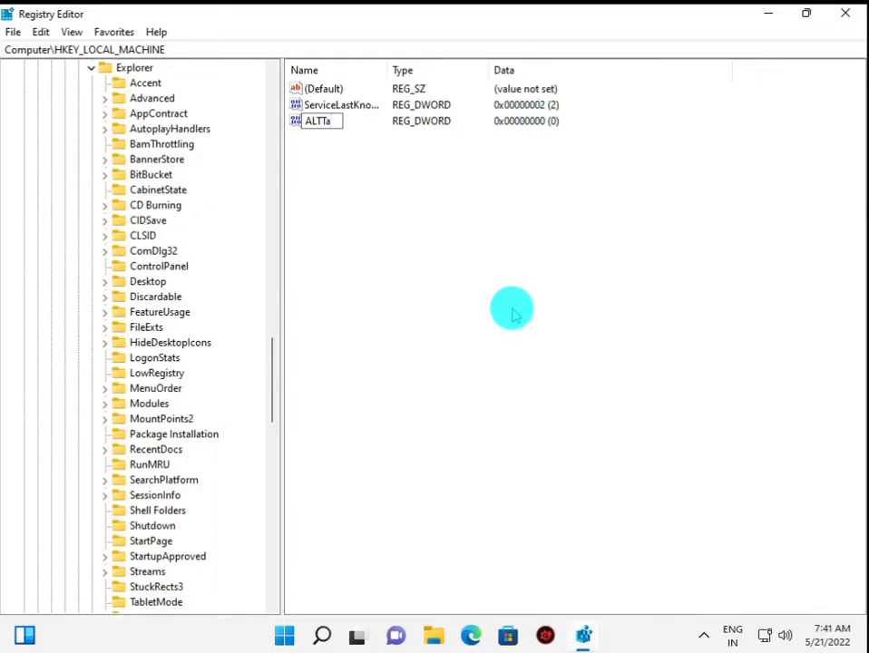
text(b)
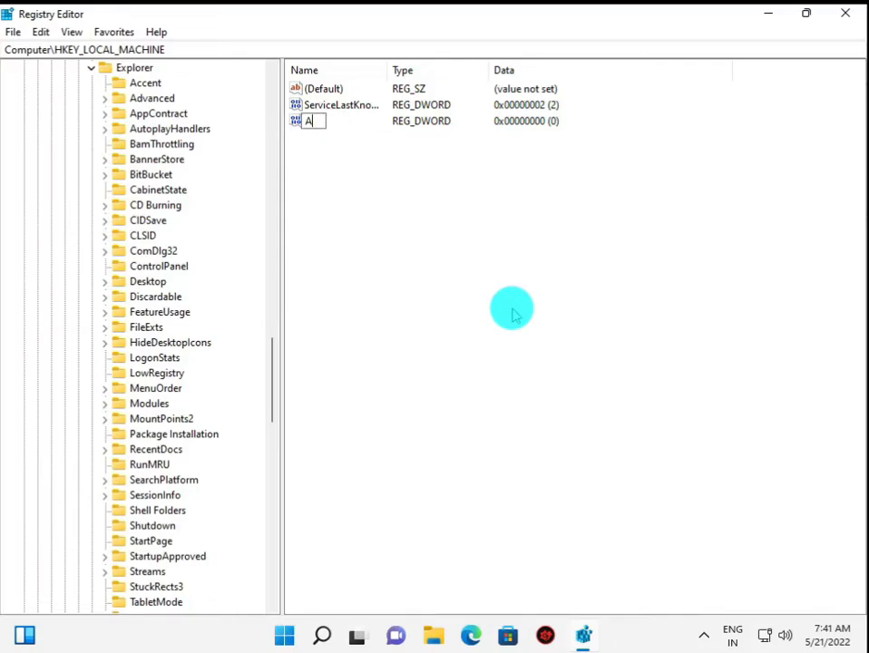
text(lt)
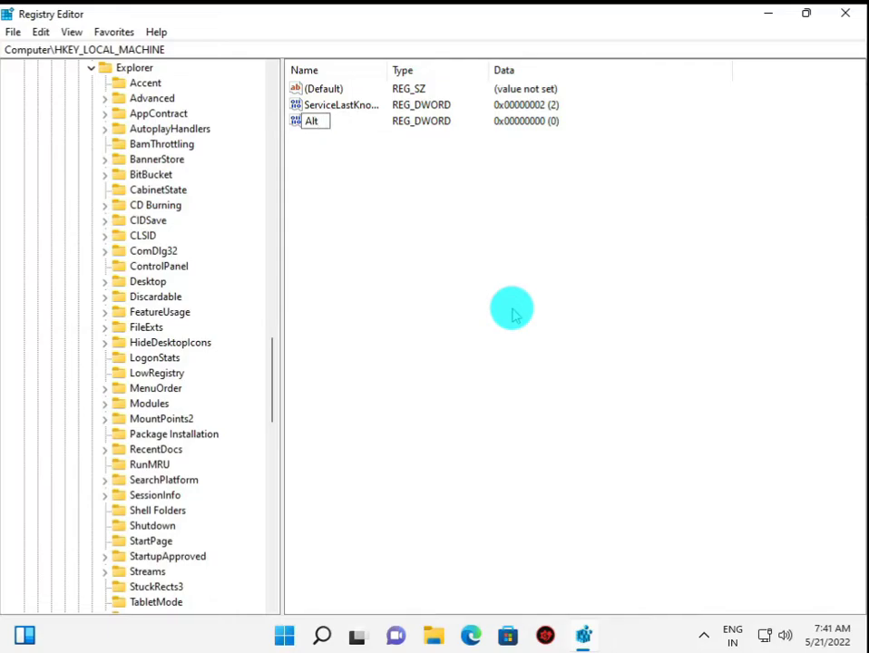
text(Tabsettin)
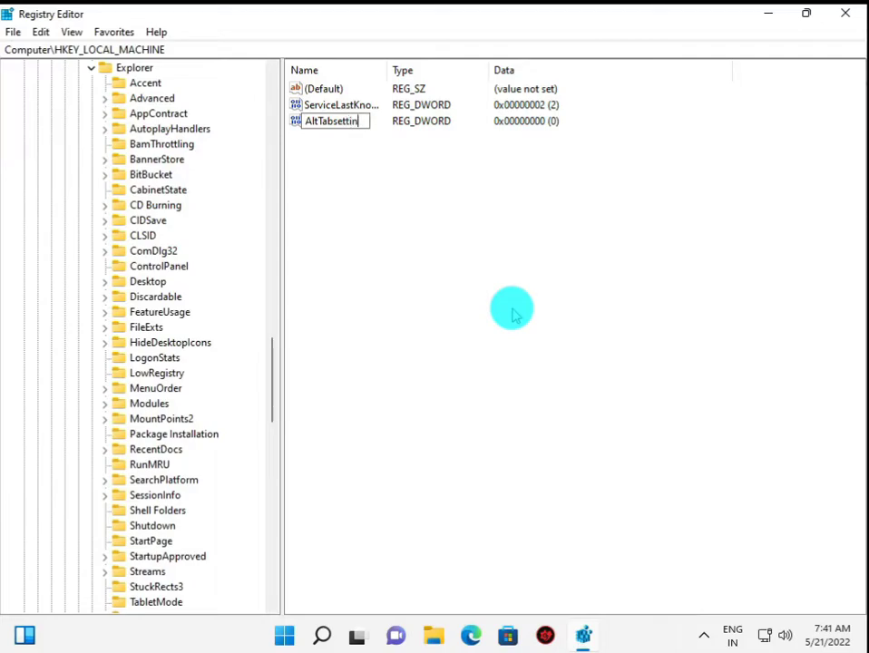
key(Return)
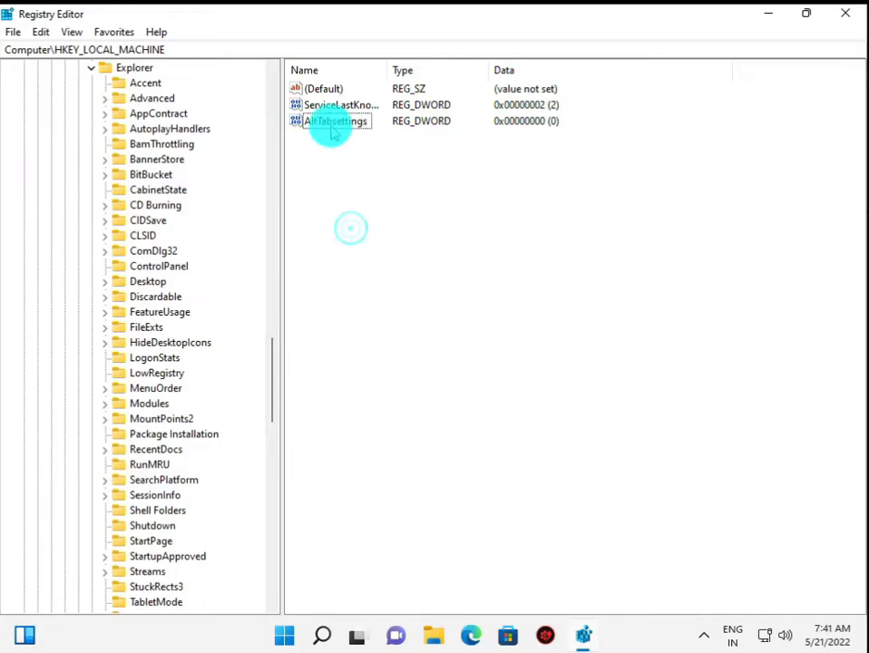
Set AltTabsettings value data to 1 and close Registry Editor.
double_click(333, 120)
text(1)
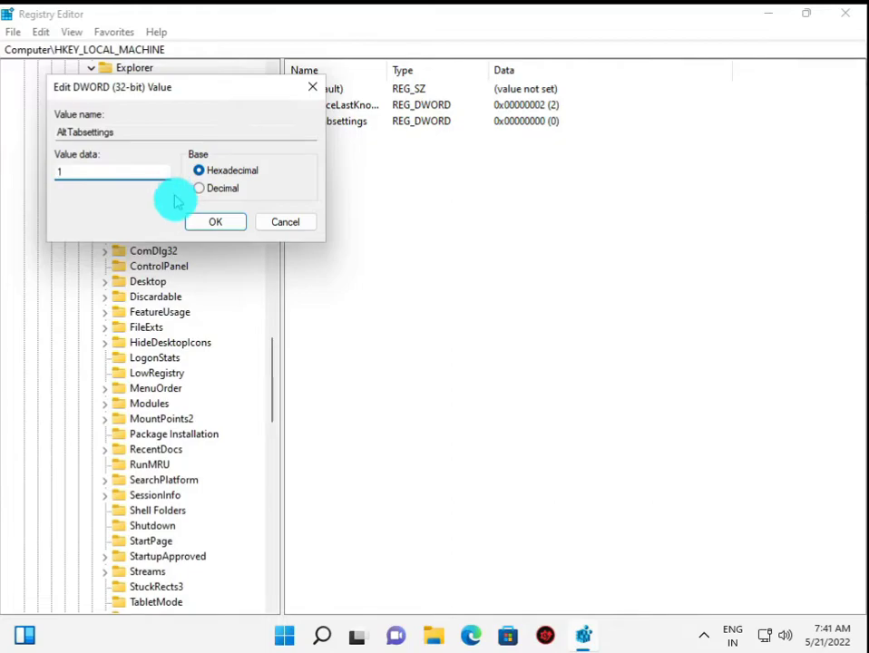
click(214, 221)
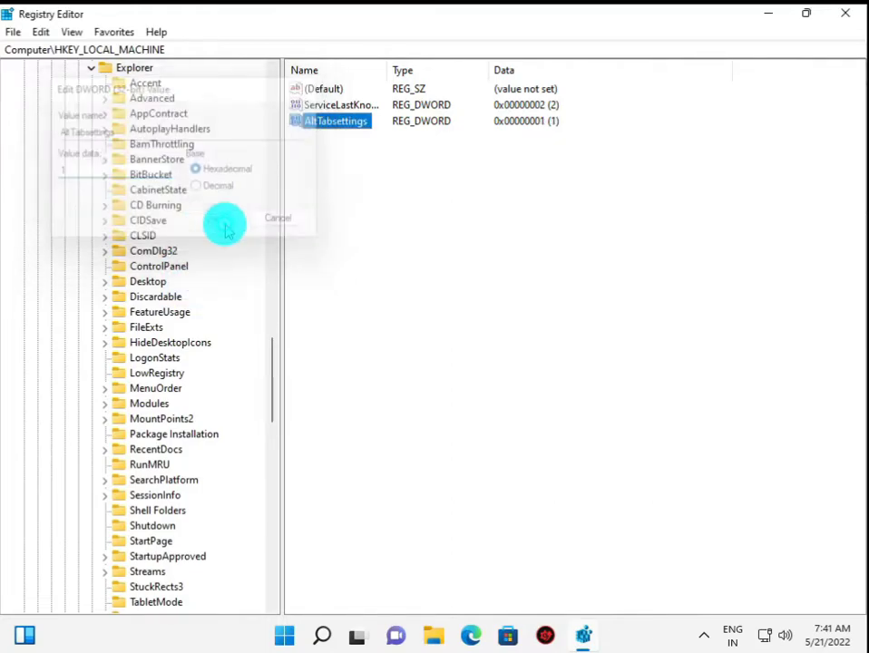
click(277, 218)
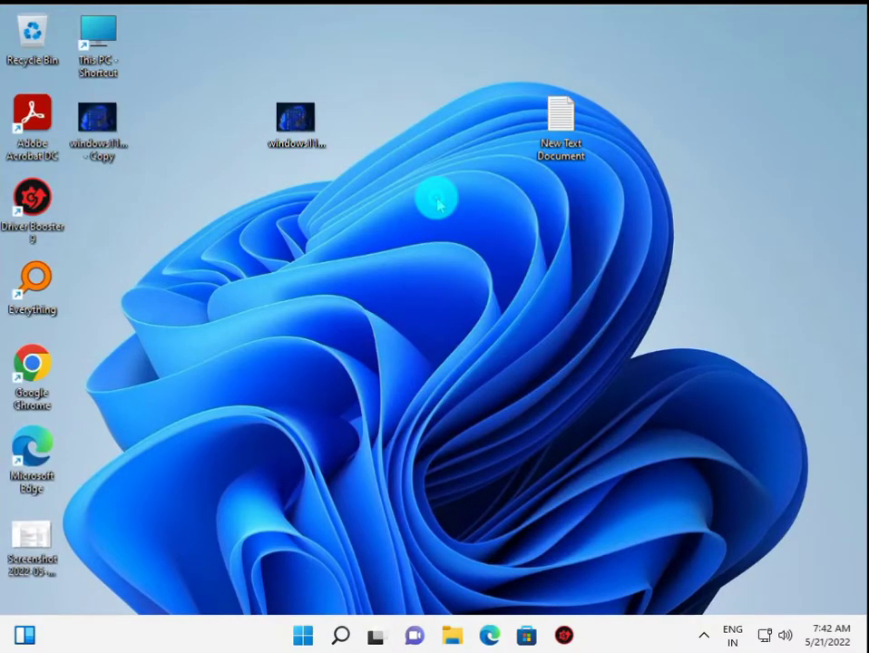
Search for Control Panel and launch it from the results.
key(Win+r)
text(z)
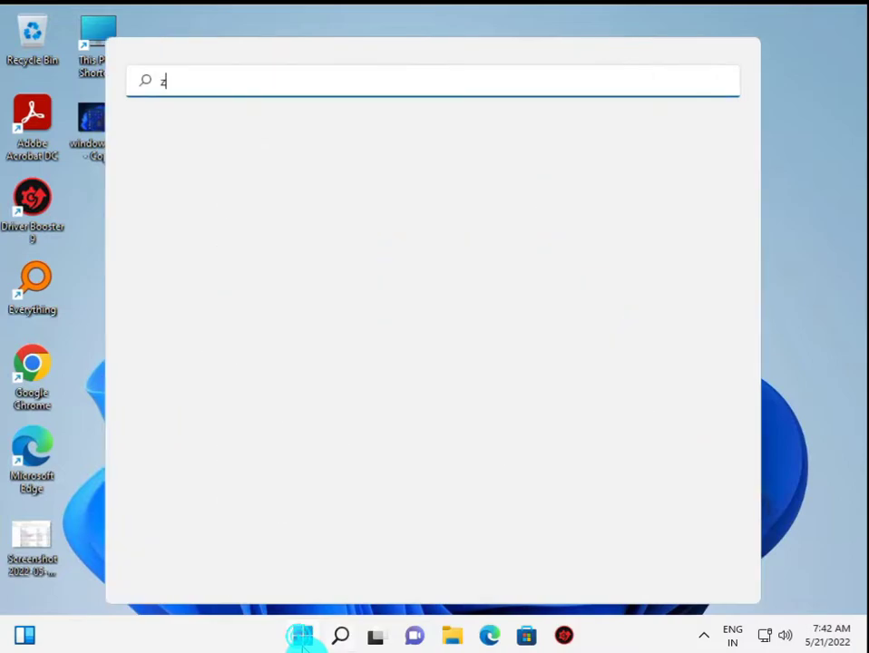
text(ob)
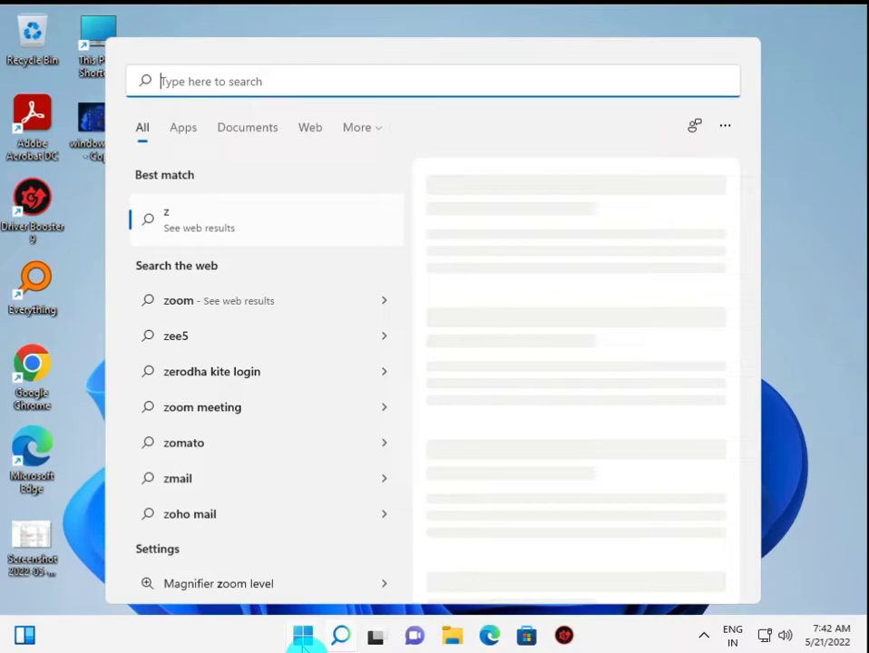
text(con)
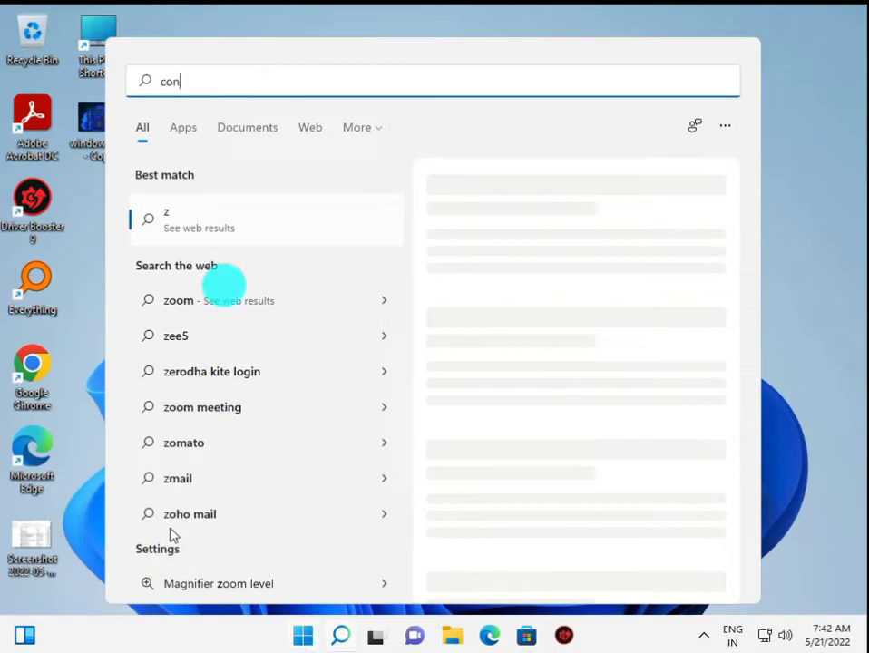
text(trol Panel)
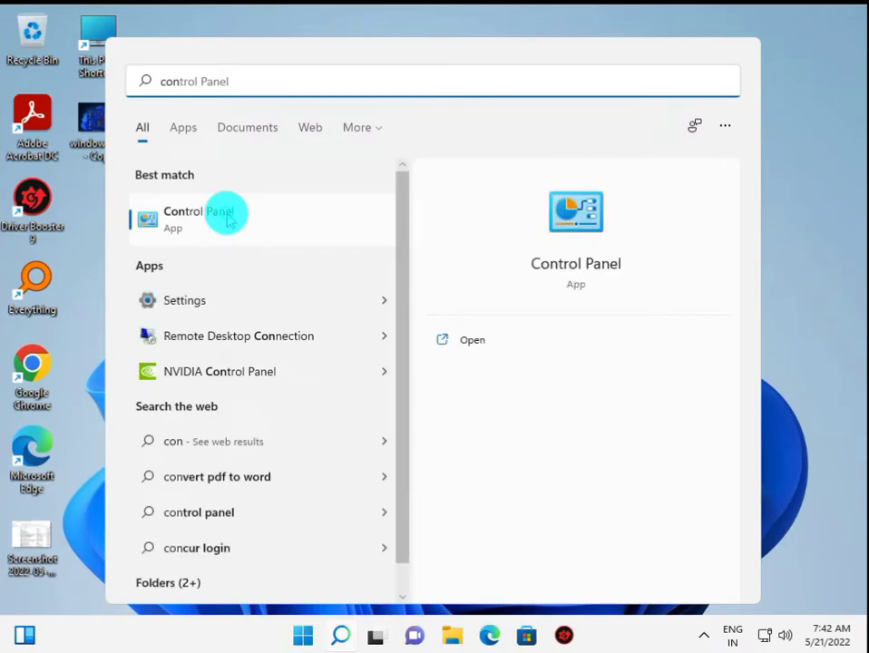
click(712, 364)
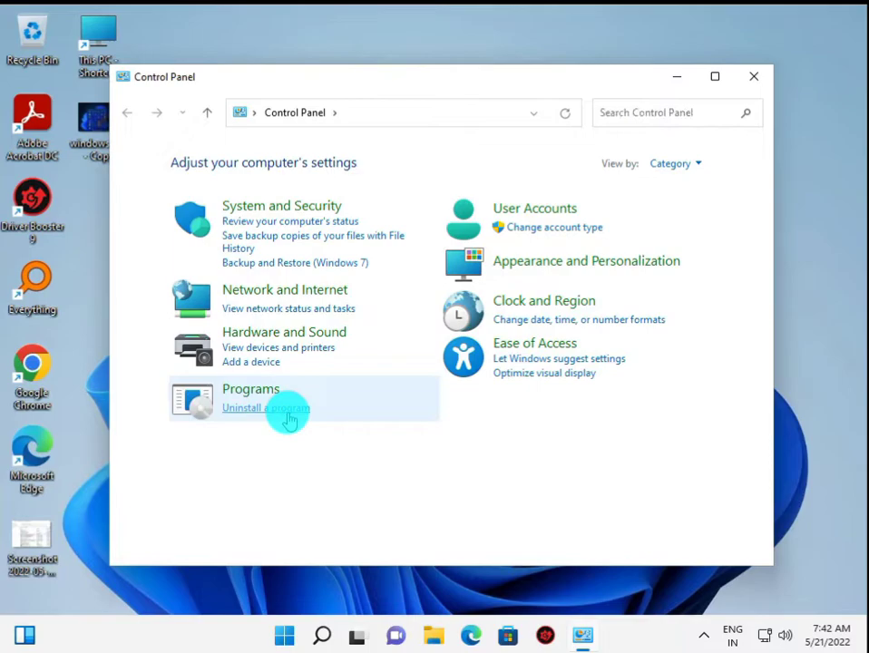
Go to Uninstall a program > View installed updates and select the KB5013943 security update.
click(265, 406)
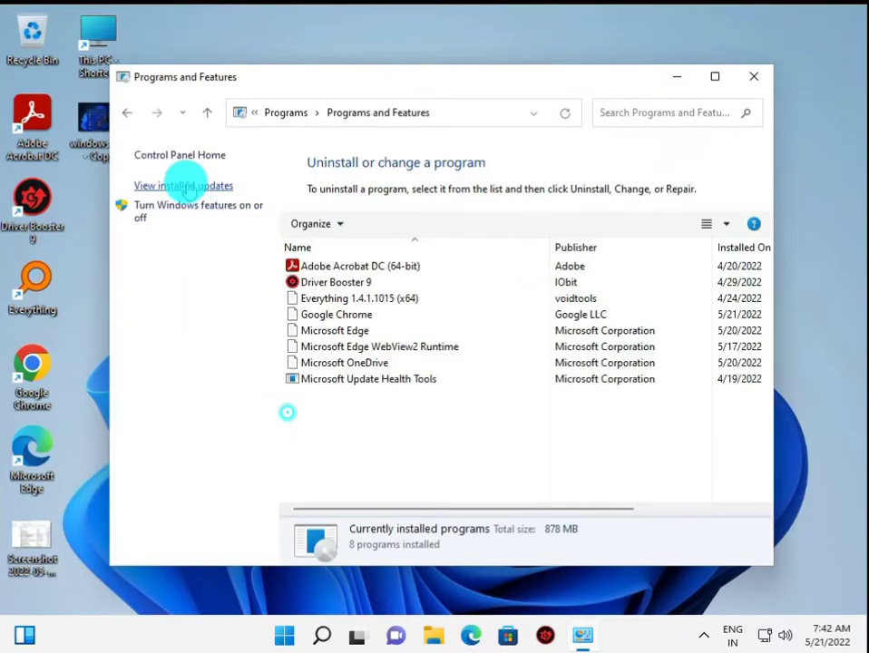
click(183, 185)
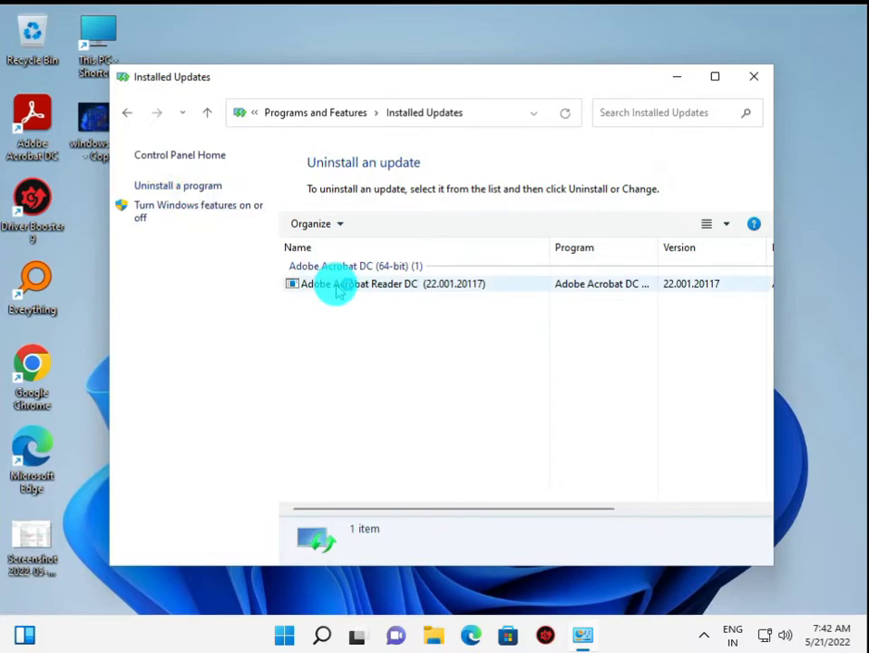
click(564, 113)
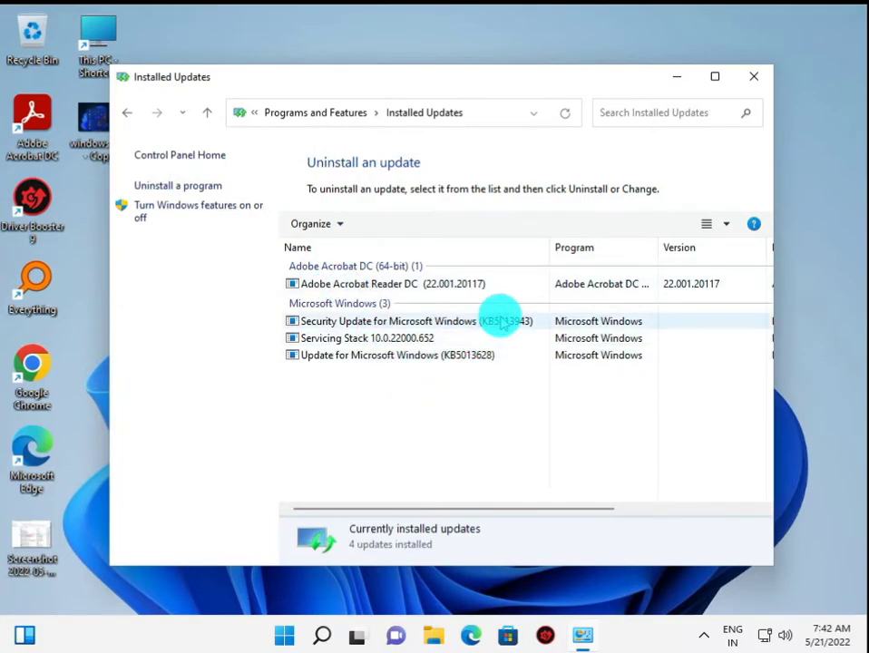
click(408, 319)
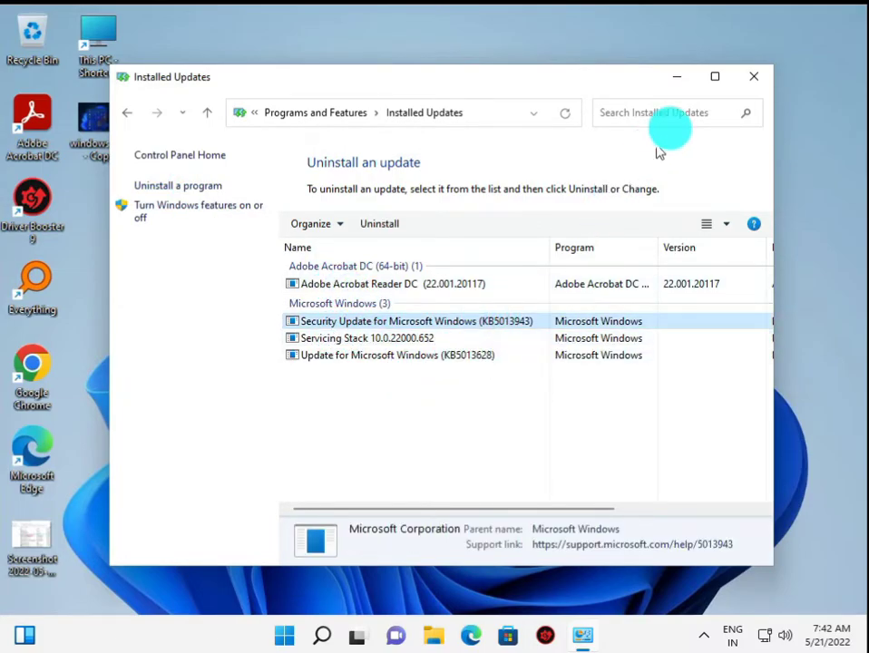
Maximize the Installed Updates window.
click(715, 76)
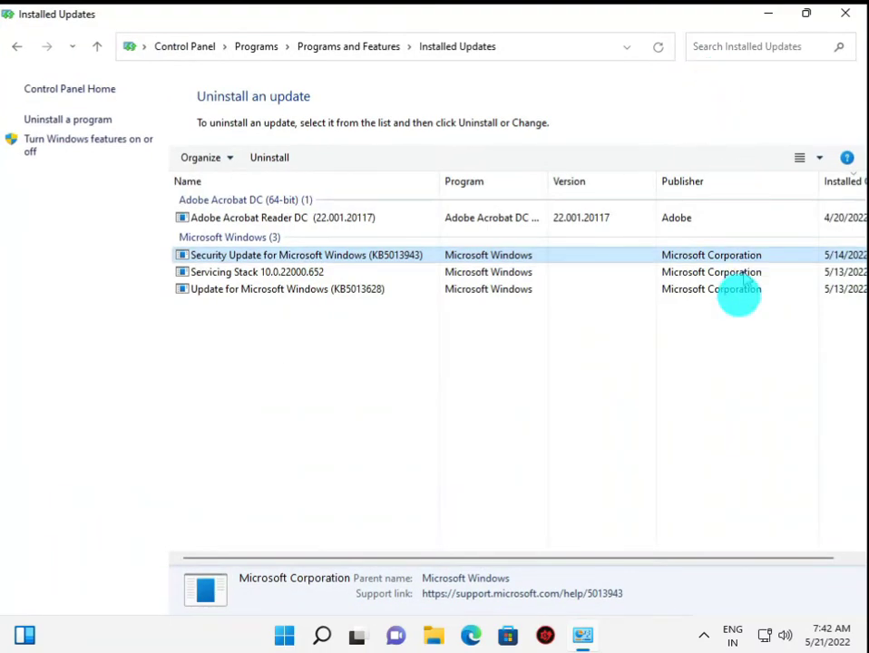
mouse_move(453, 276)
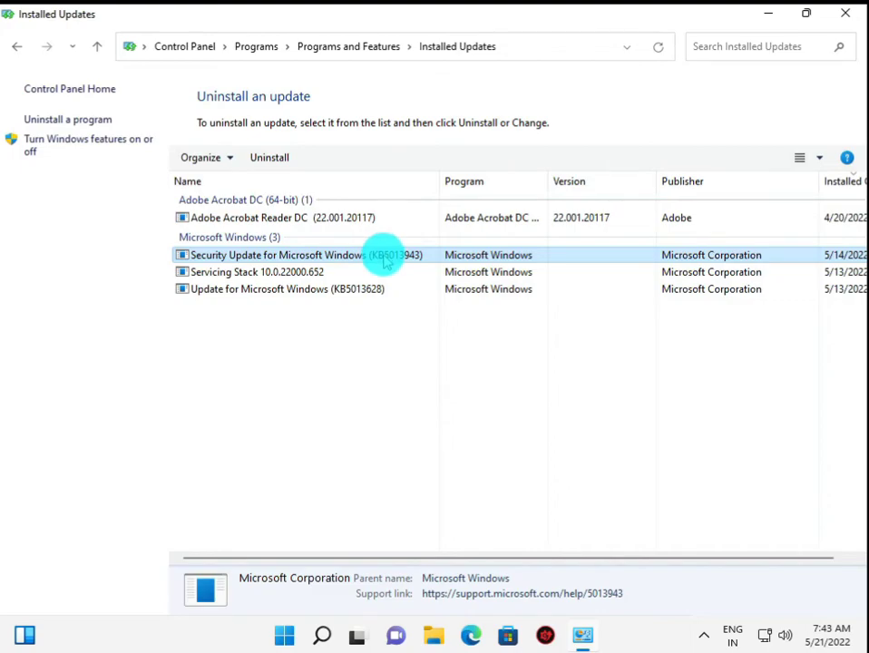
mouse_move(229, 345)
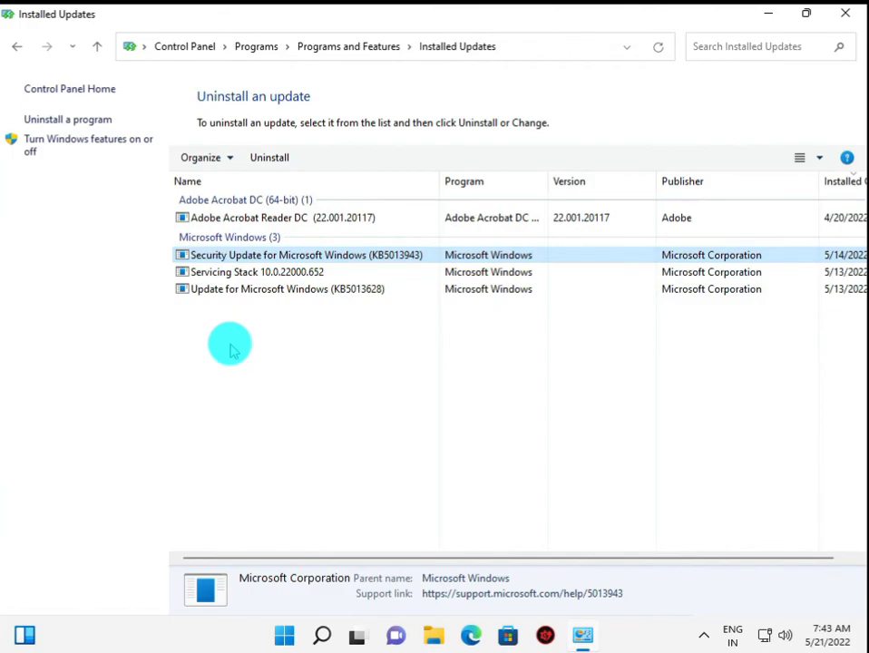
mouse_move(547, 606)
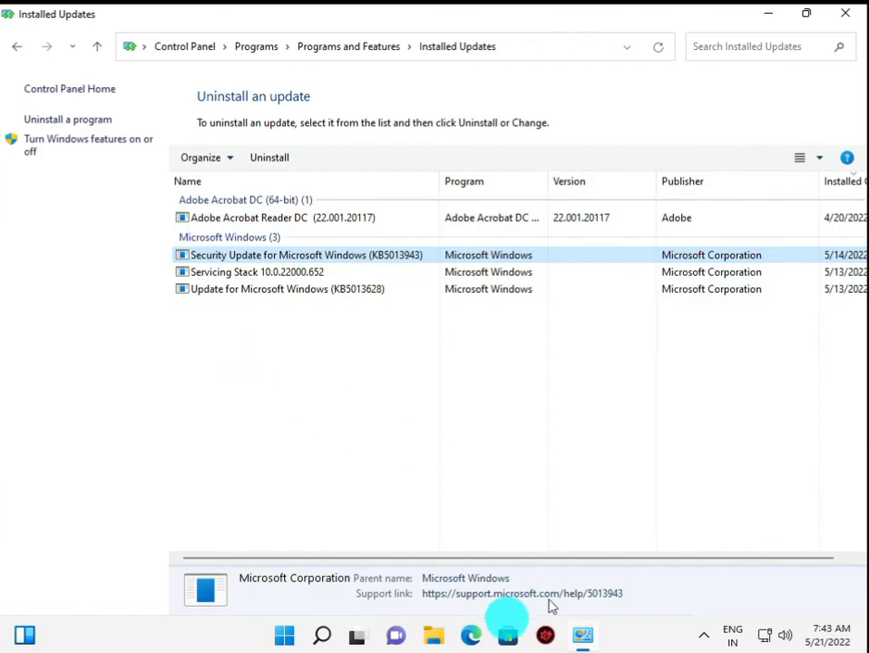